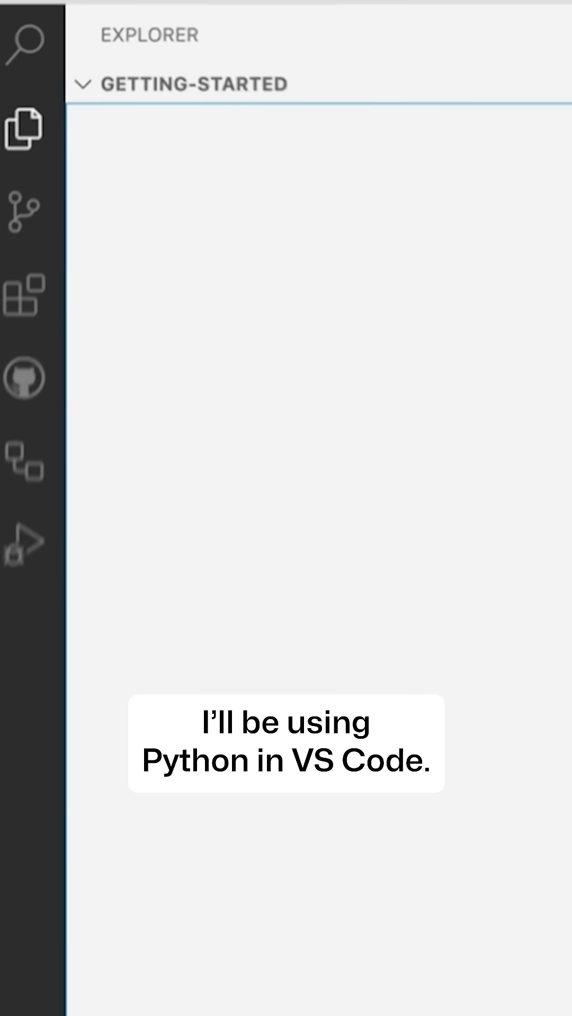
Step: Name the new file validate_email.py in the getting-started folder
{"action": "type", "text": "validate_email.py"}
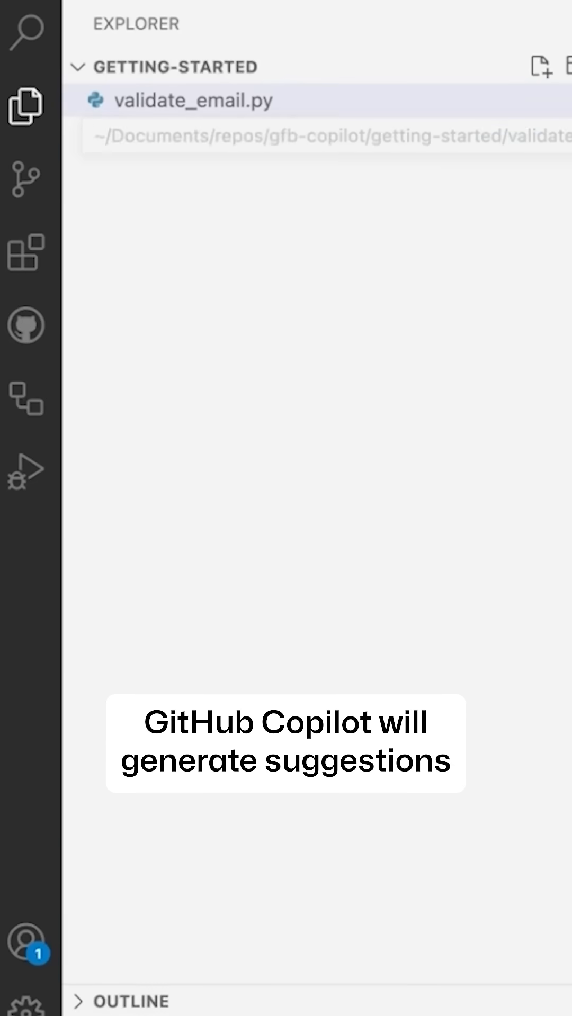
Step: Open validate_email.py and write 'import re' on line 1, moving to a new line
{"action": "left_click", "coordinate": [188, 100]}
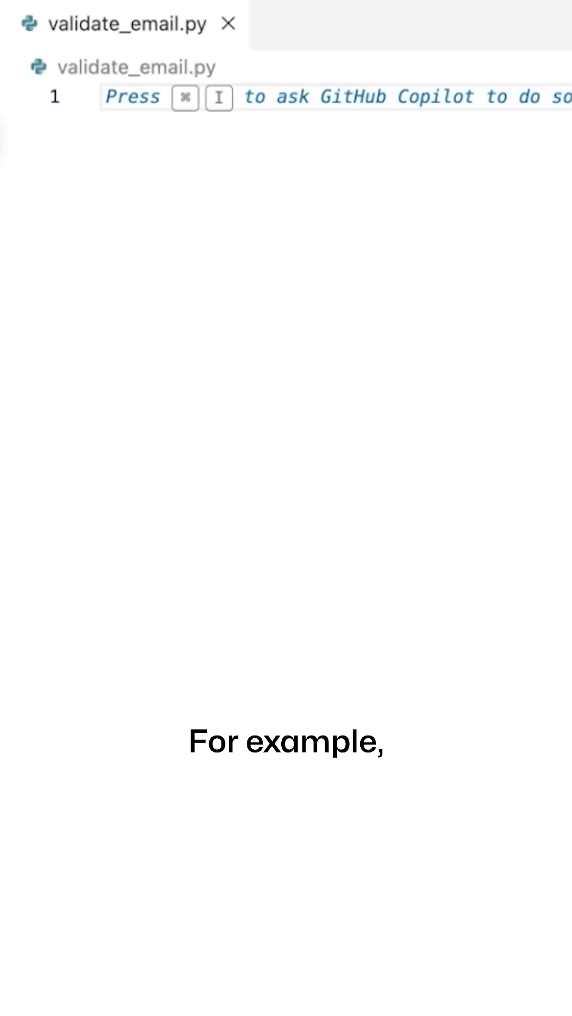
{"action": "type", "text": "import re"}
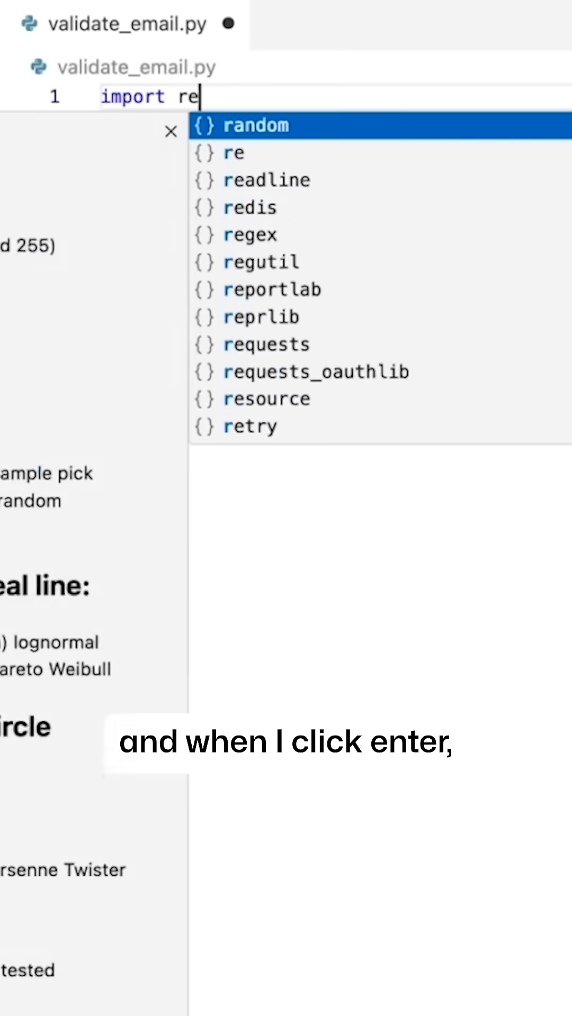
{"action": "key", "text": "Down"}
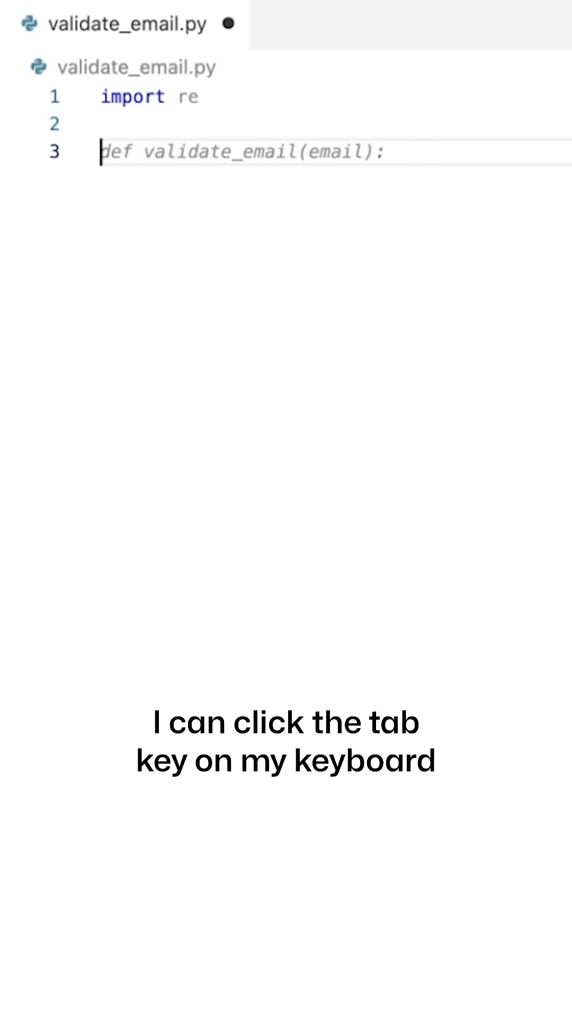
Step: Accept Copilot's 'def validate_email(email):' header suggestion
{"action": "key", "text": "Tab"}
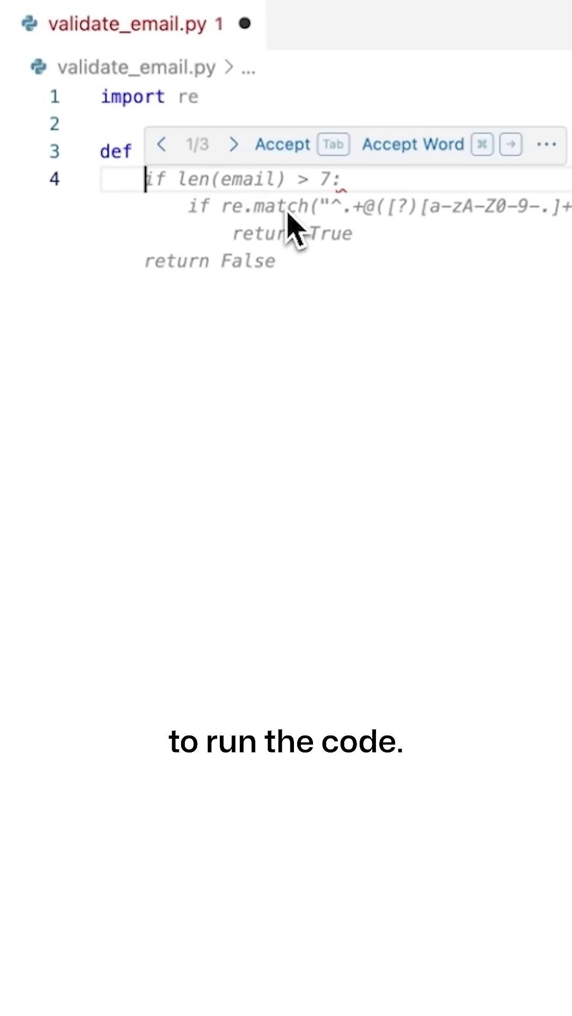
{"action": "mouse_move", "coordinate": [299, 232]}
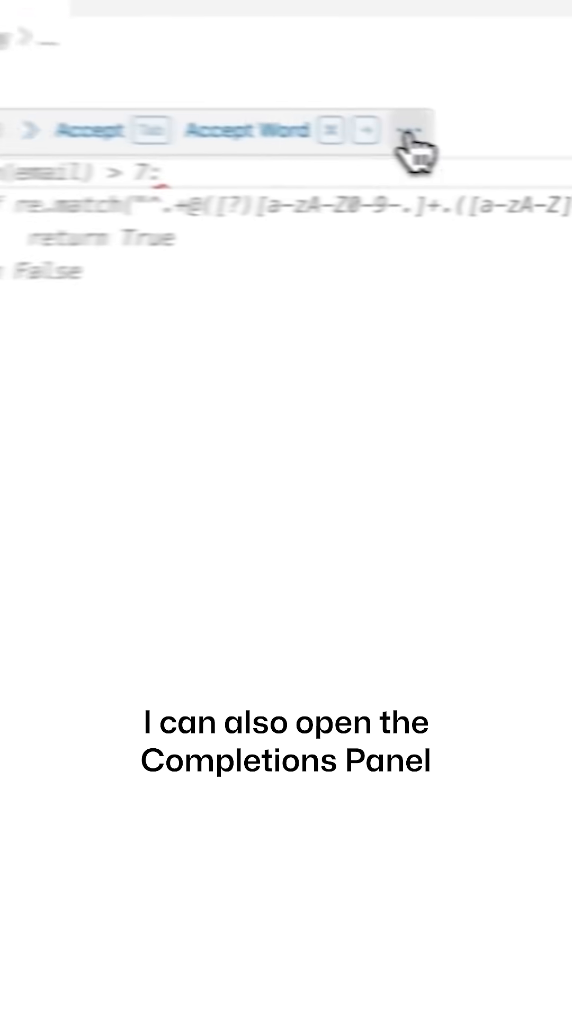
Step: Open the Copilot Completions Panel and scroll through the eight alternative implementations
{"action": "left_click", "coordinate": [410, 133]}
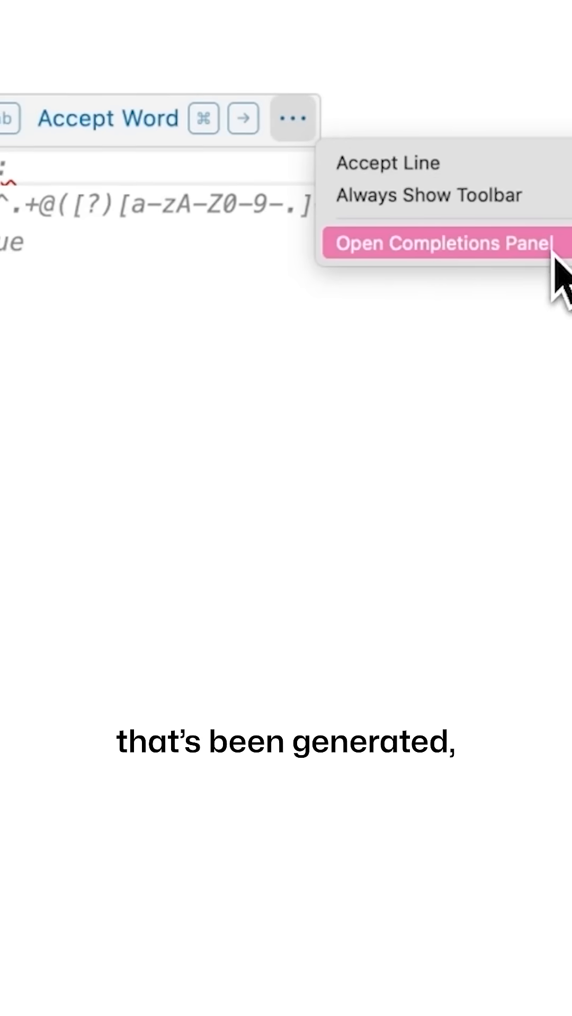
{"action": "left_click", "coordinate": [443, 243]}
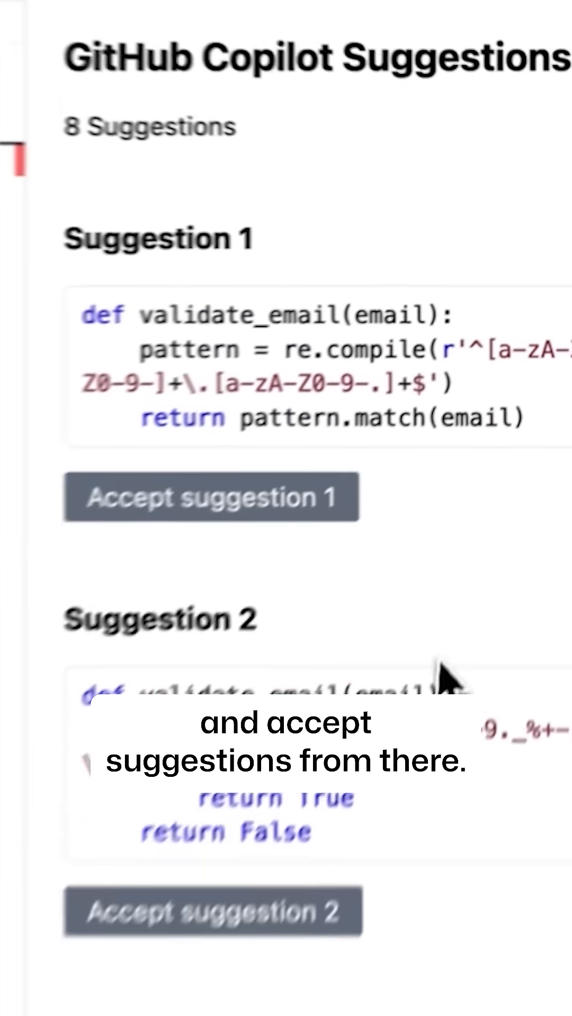
{"action": "scroll", "scroll_direction": "down", "scroll_amount": 3}
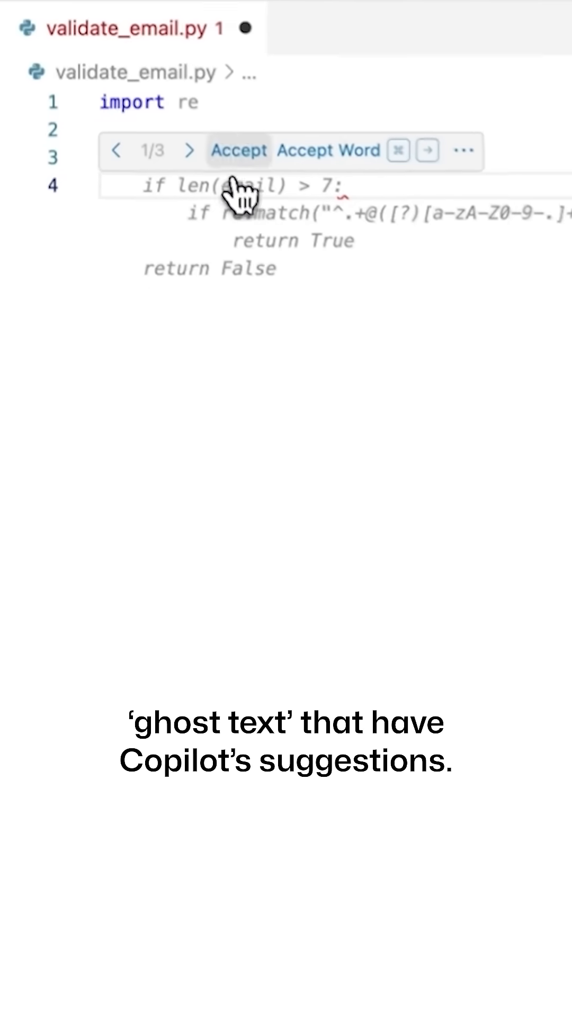
Step: Accept the length-and-regex validate_email body and start an 'if' statement on line 9
{"action": "left_click", "coordinate": [188, 150]}
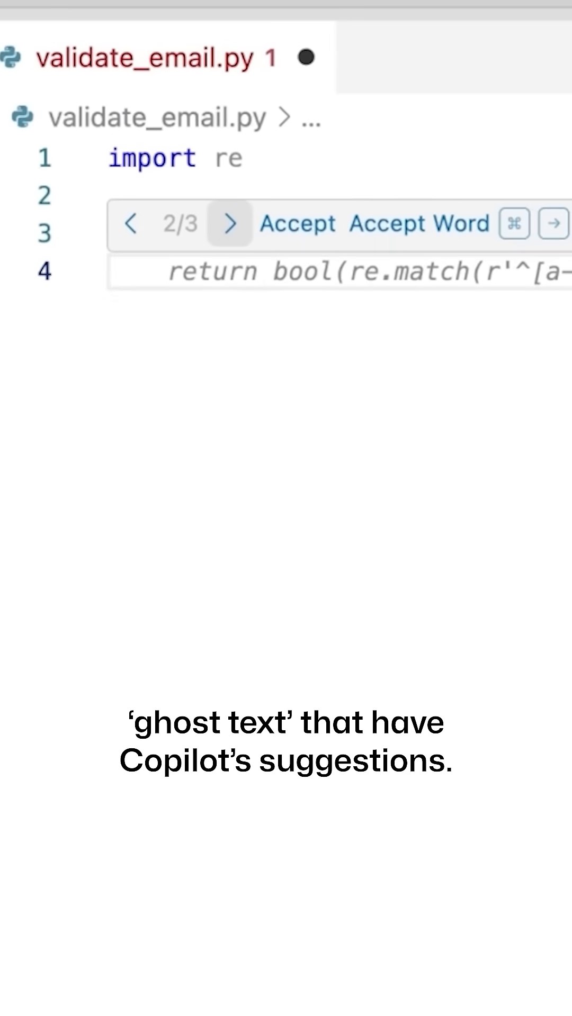
{"action": "left_click", "coordinate": [130, 224]}
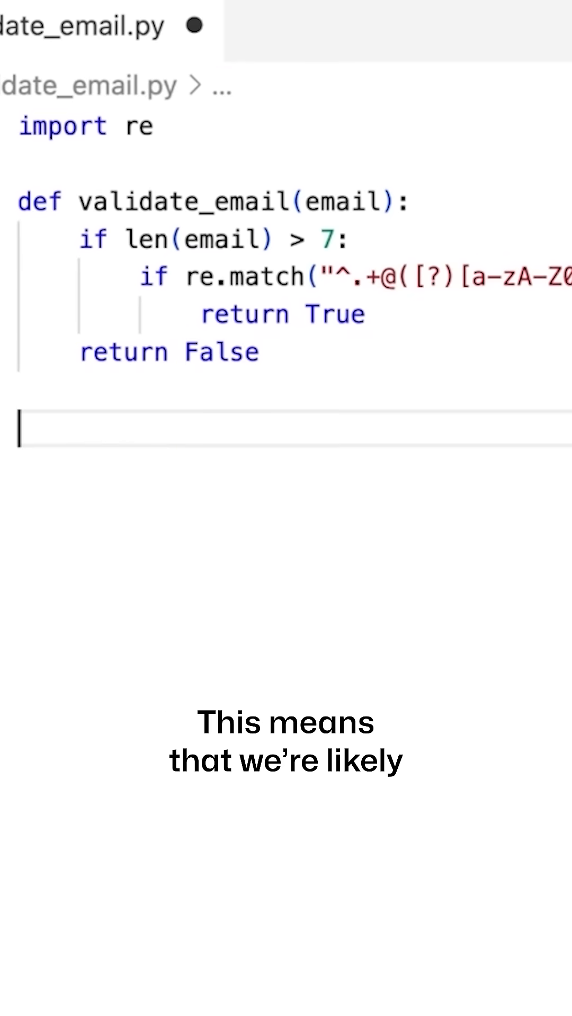
{"action": "type", "text": "if"}
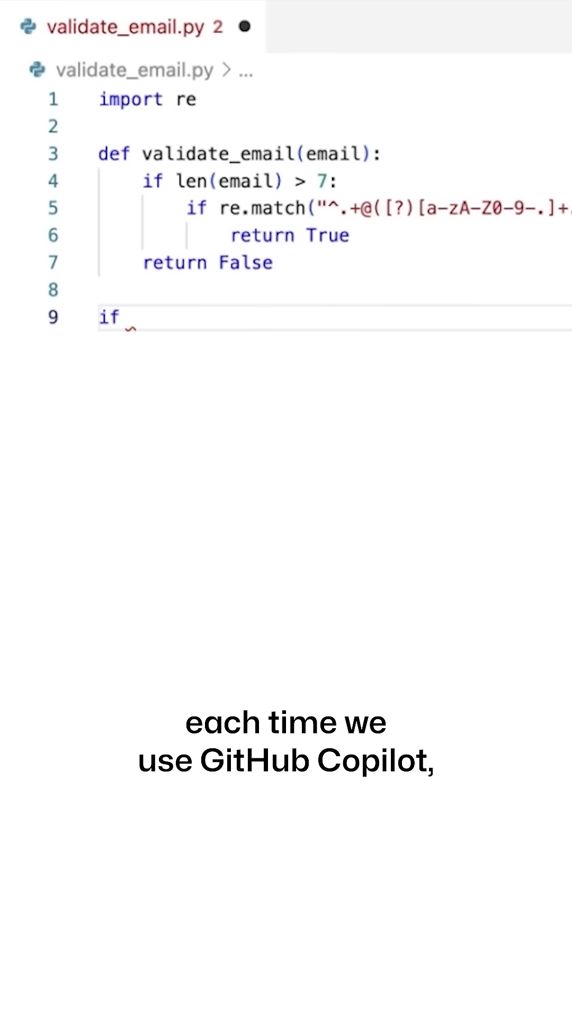